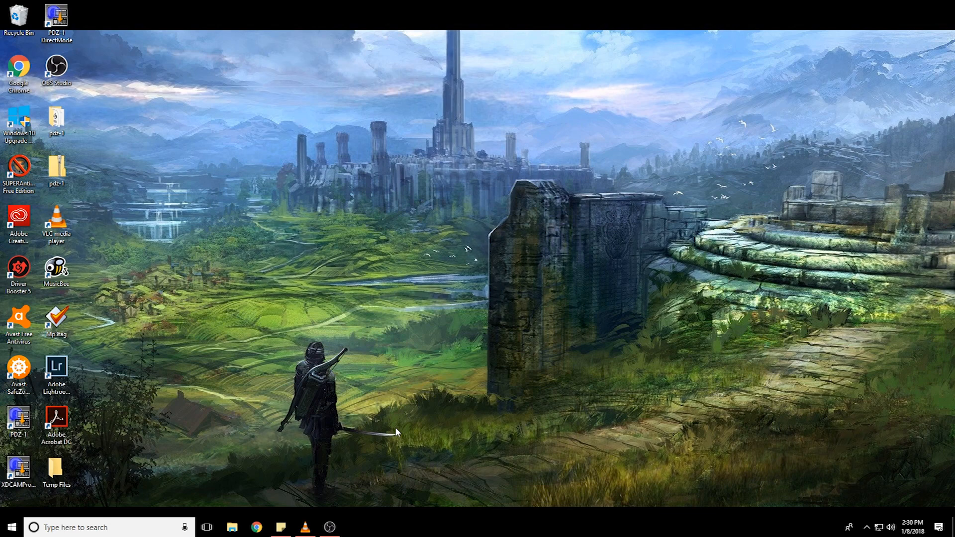
{"action": "mouse_move", "coordinate": [379, 360]}
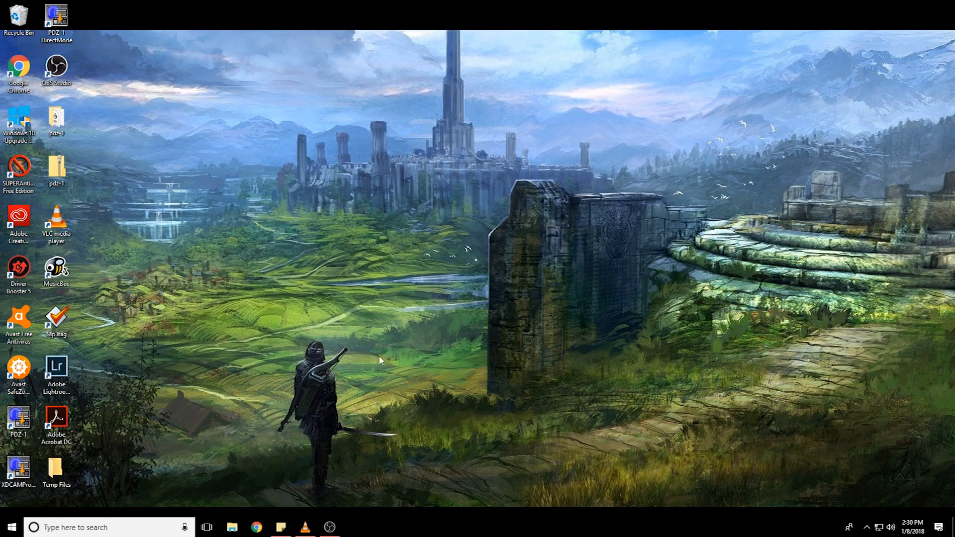
{"action": "mouse_move", "coordinate": [360, 302]}
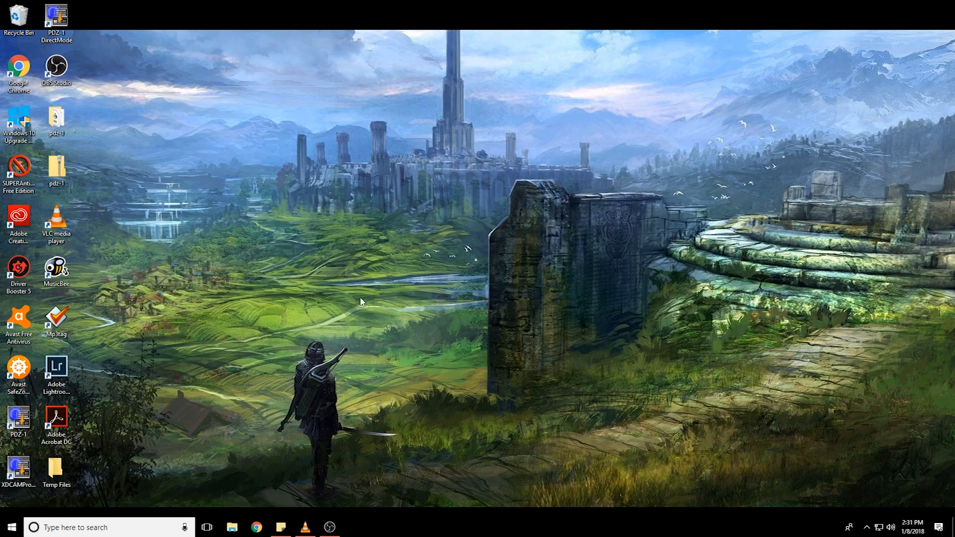
{"action": "mouse_move", "coordinate": [108, 503]}
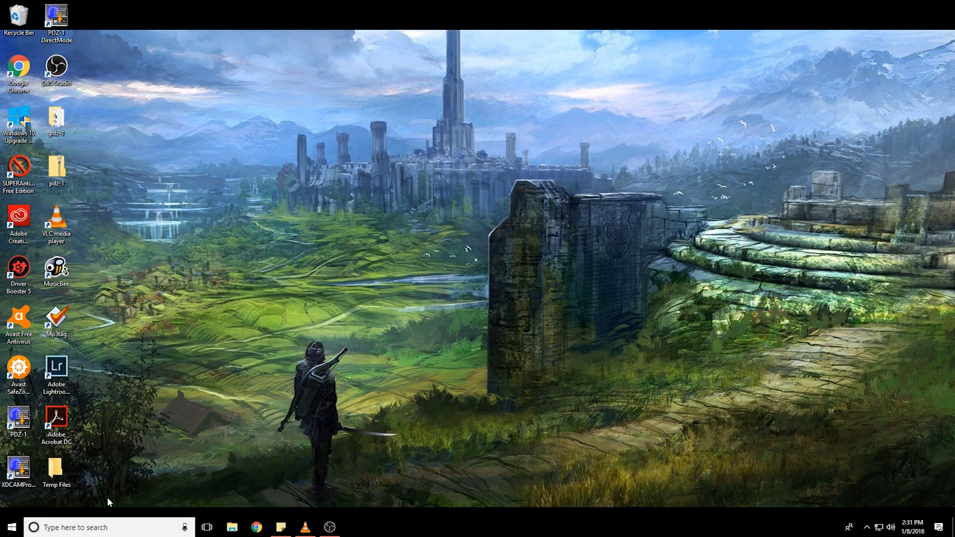
In Chrome, download the Mp3tag v2.85 installer mp3tagv285setup.exe from mp3tag.de.
{"action": "left_click", "coordinate": [255, 527]}
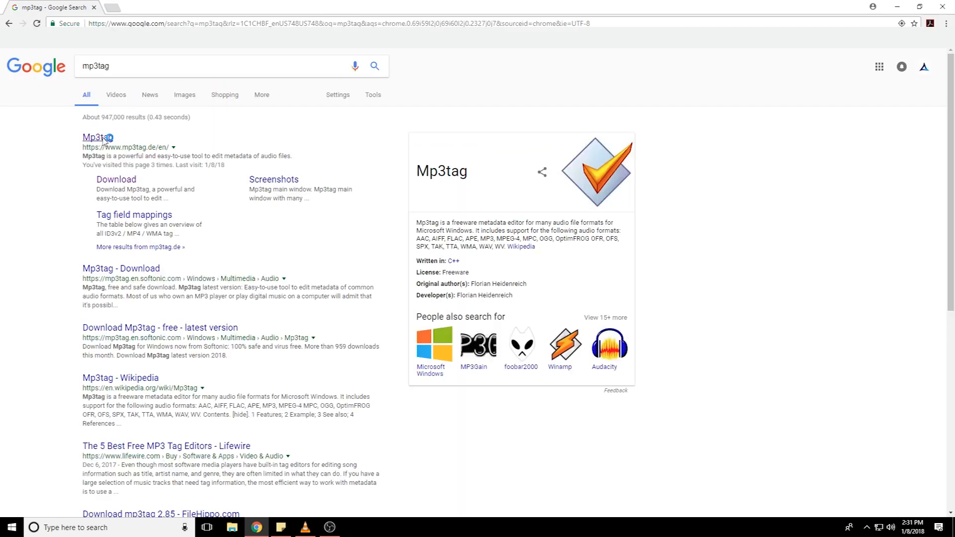
{"action": "left_click", "coordinate": [97, 137]}
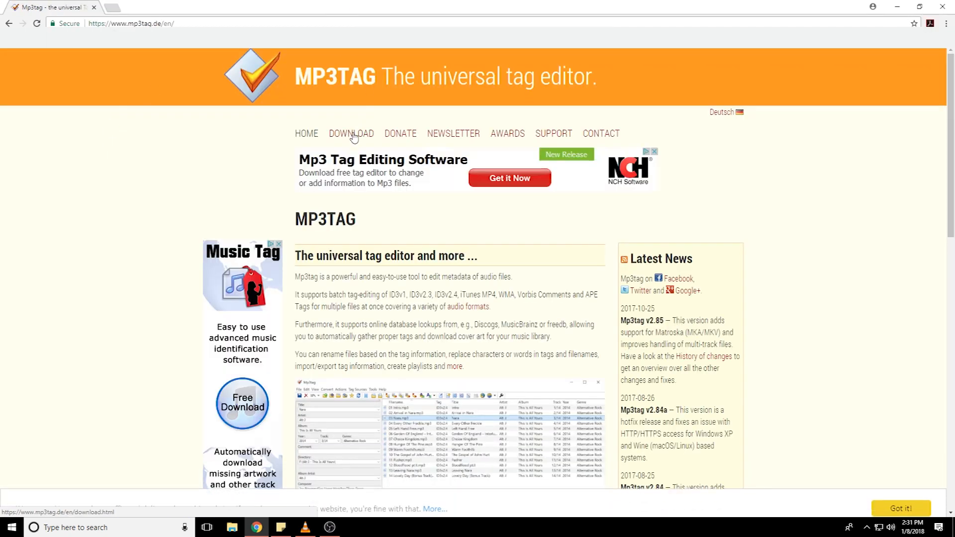
{"action": "left_click", "coordinate": [351, 133]}
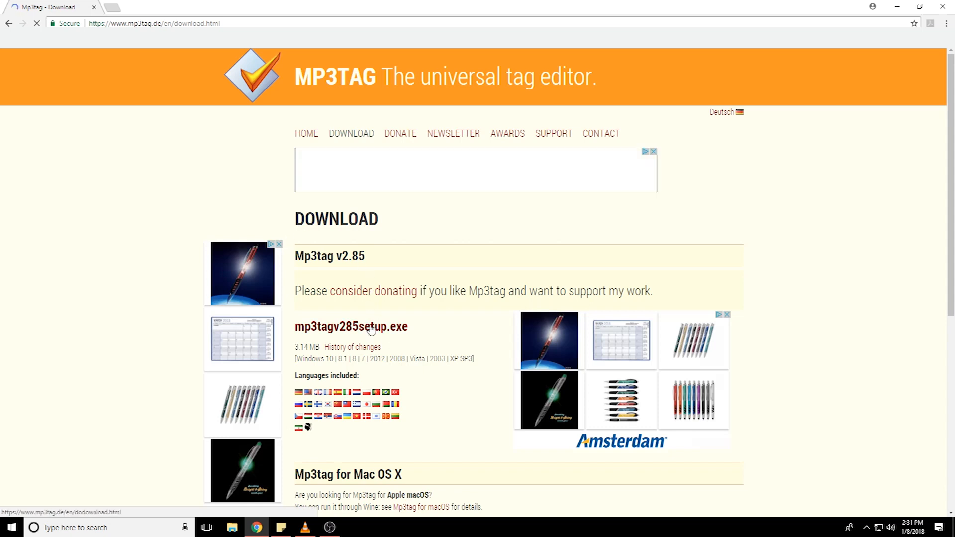
{"action": "left_click", "coordinate": [350, 326]}
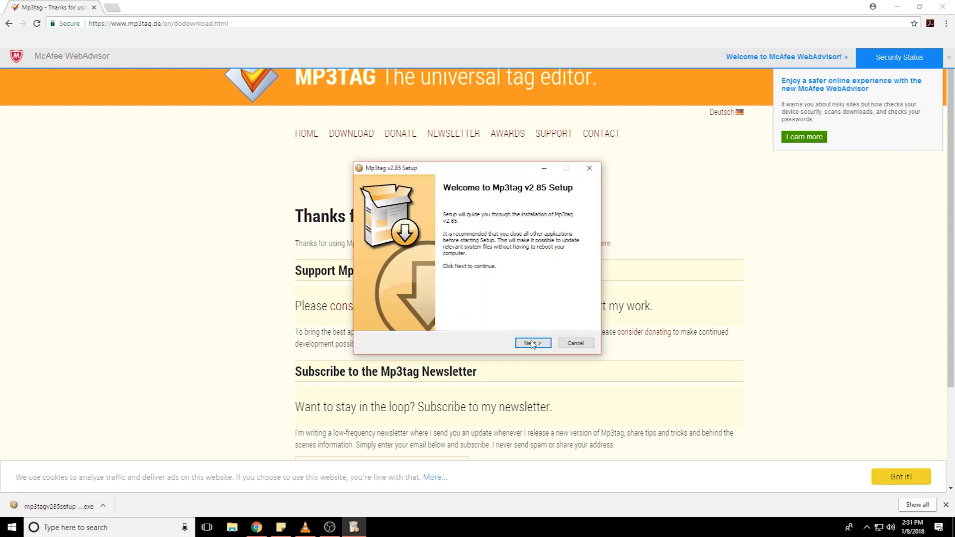
Install Mp3tag v2.85 to Program Files with a desktop shortcut, then finish the wizard.
{"action": "left_click", "coordinate": [532, 342]}
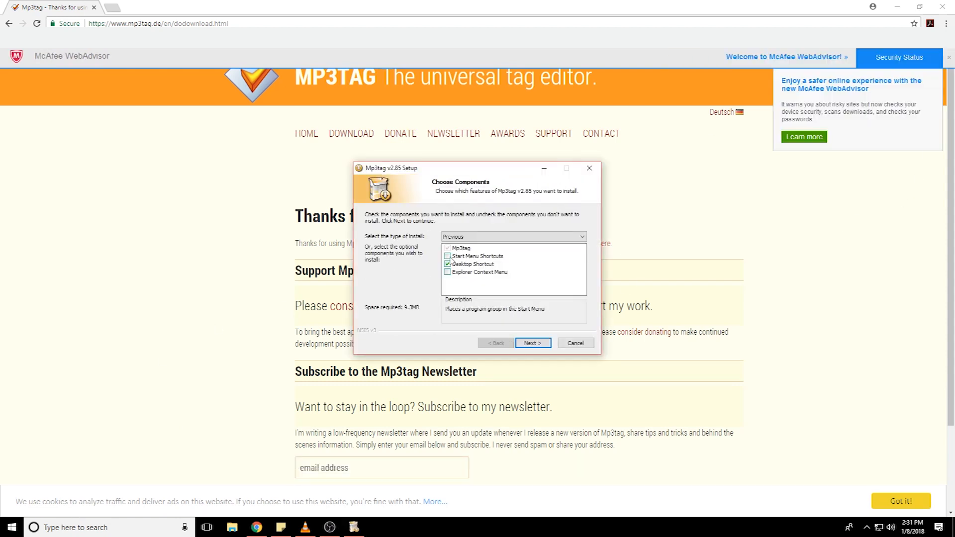
{"action": "left_click", "coordinate": [532, 342]}
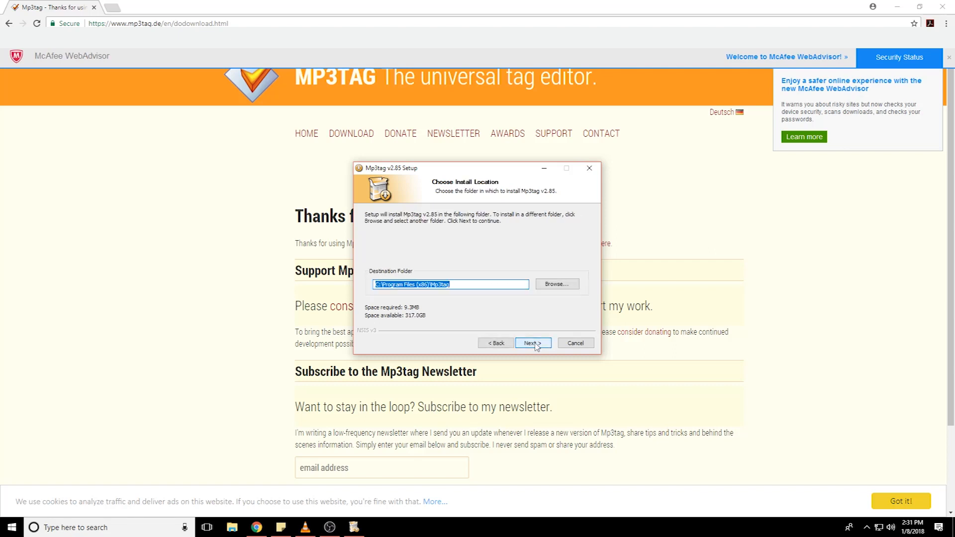
{"action": "left_click", "coordinate": [531, 343]}
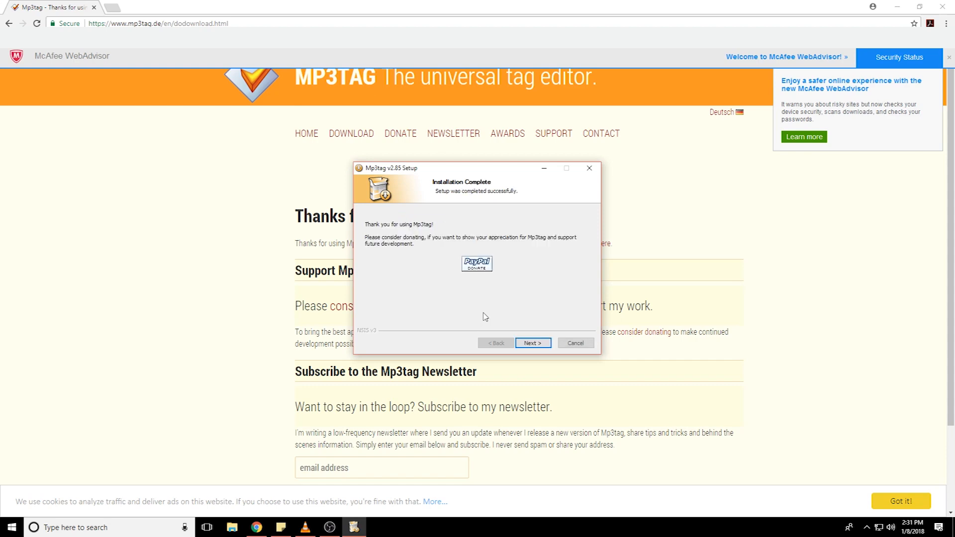
{"action": "left_click", "coordinate": [531, 342]}
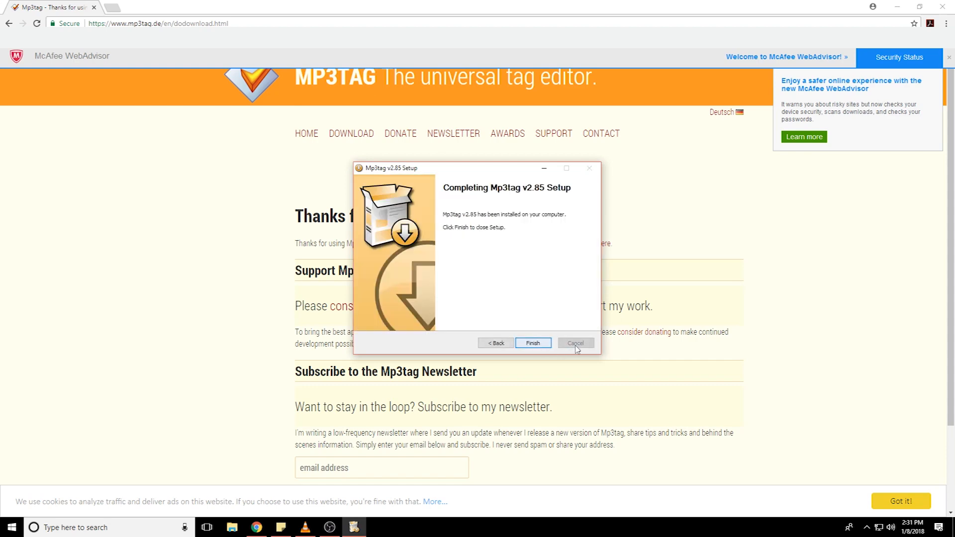
{"action": "left_click", "coordinate": [531, 343]}
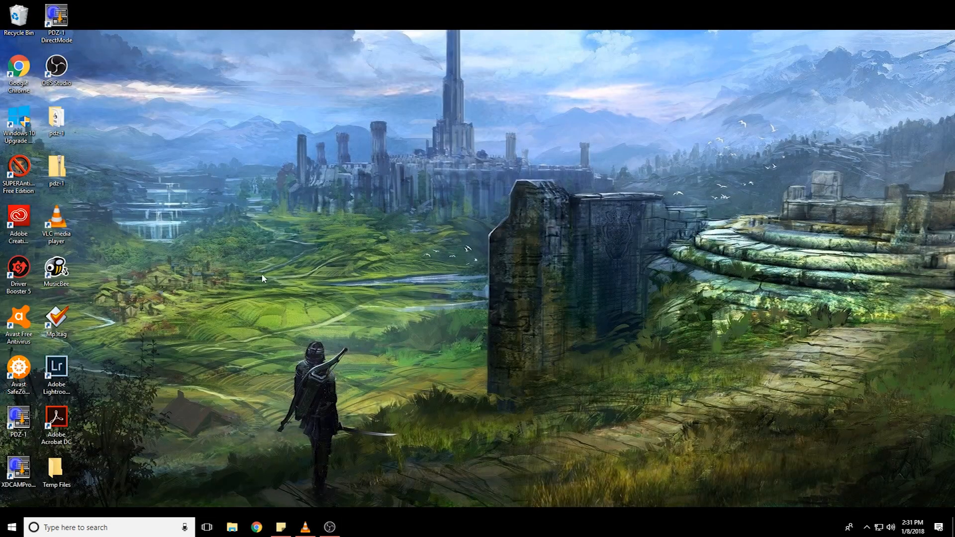
{"action": "mouse_move", "coordinate": [57, 320]}
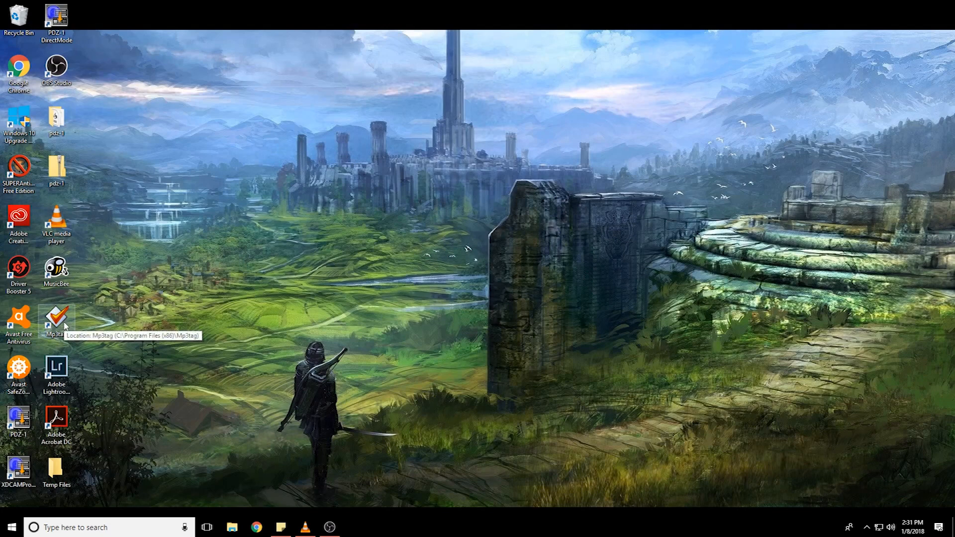
Launch Mp3tag from its new desktop shortcut.
{"action": "double_click", "coordinate": [55, 318]}
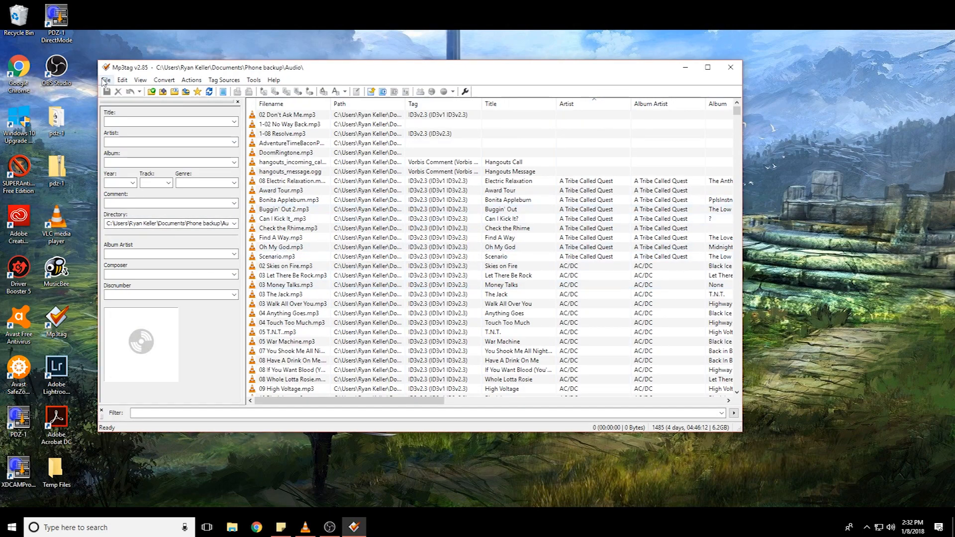
Load the phone backup Audio folder using File > Change directory.
{"action": "left_click", "coordinate": [106, 80]}
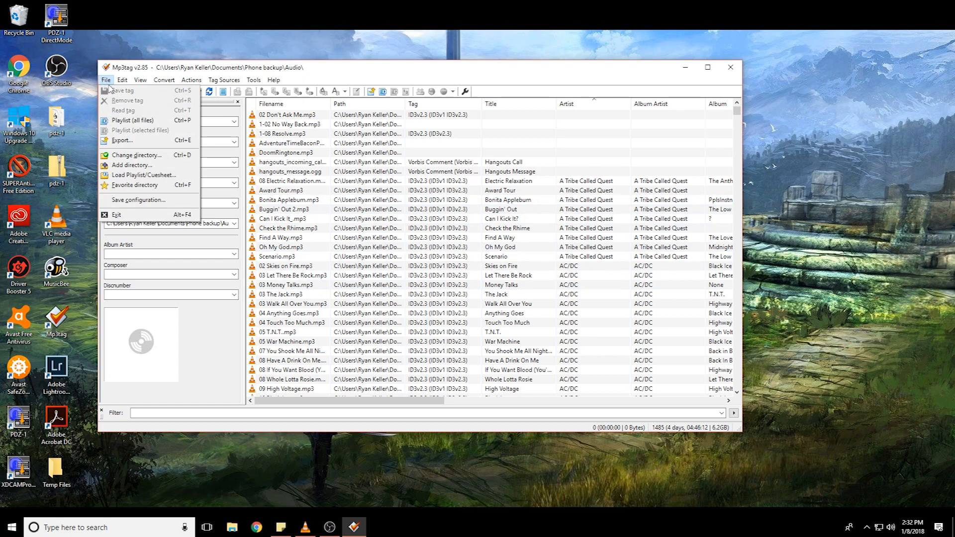
{"action": "left_click", "coordinate": [136, 154]}
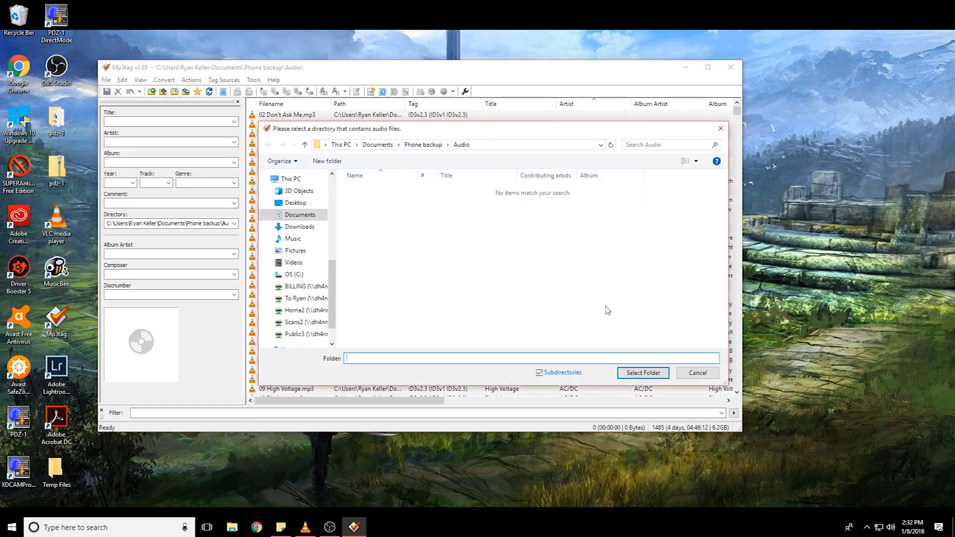
{"action": "left_click", "coordinate": [642, 372]}
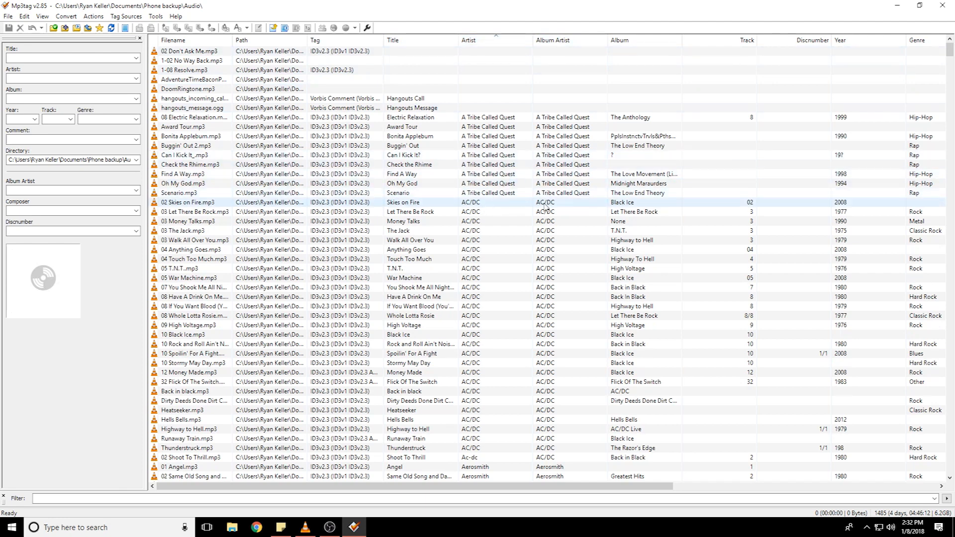
{"action": "mouse_move", "coordinate": [559, 209]}
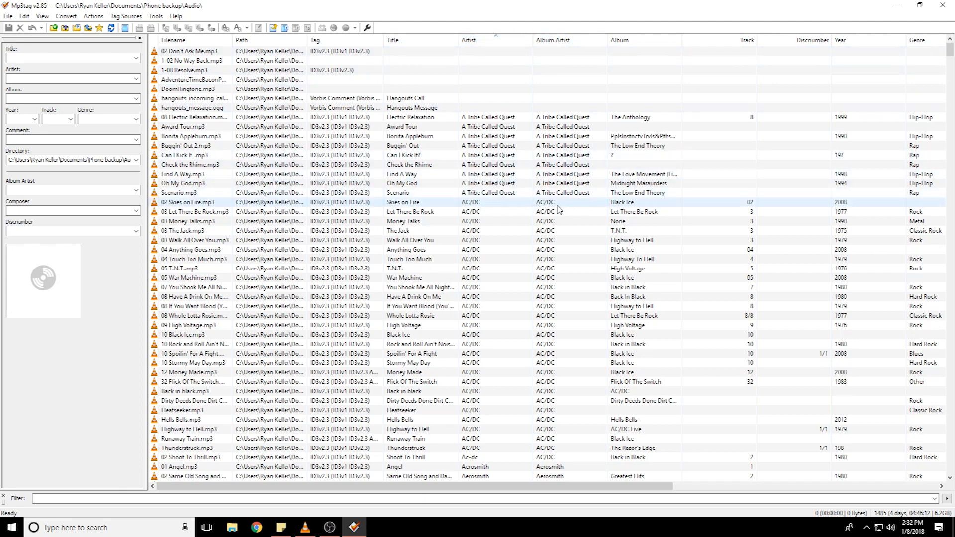
{"action": "mouse_move", "coordinate": [510, 205]}
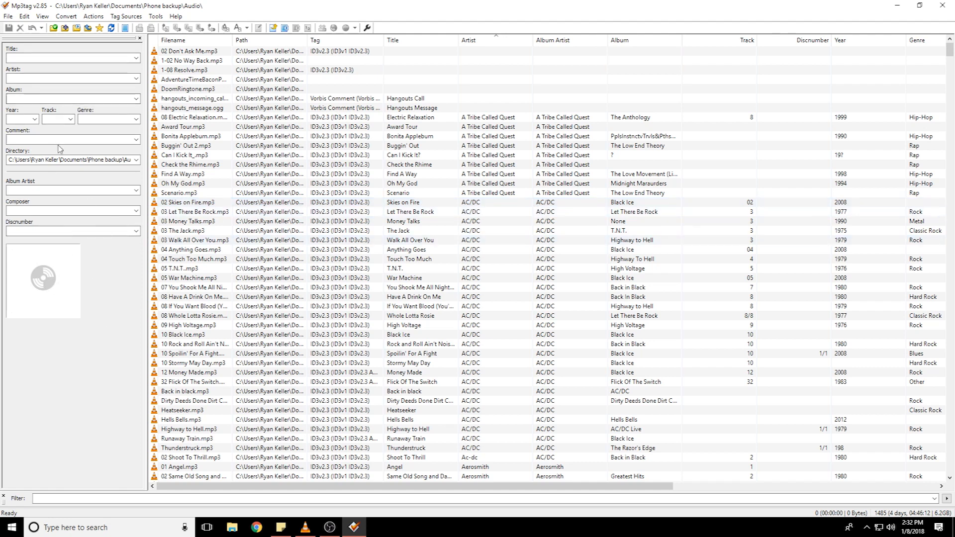
{"action": "left_click", "coordinate": [195, 154]}
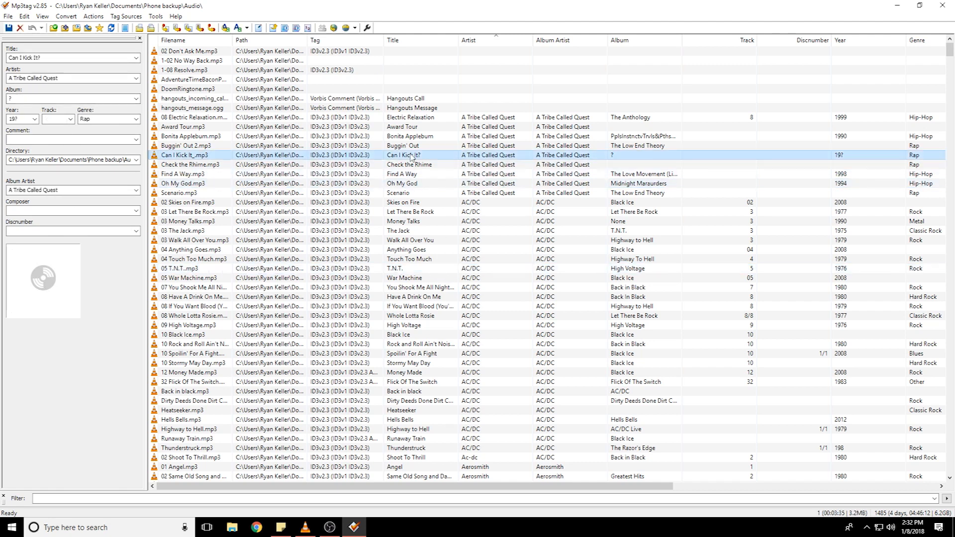
{"action": "left_click", "coordinate": [188, 278]}
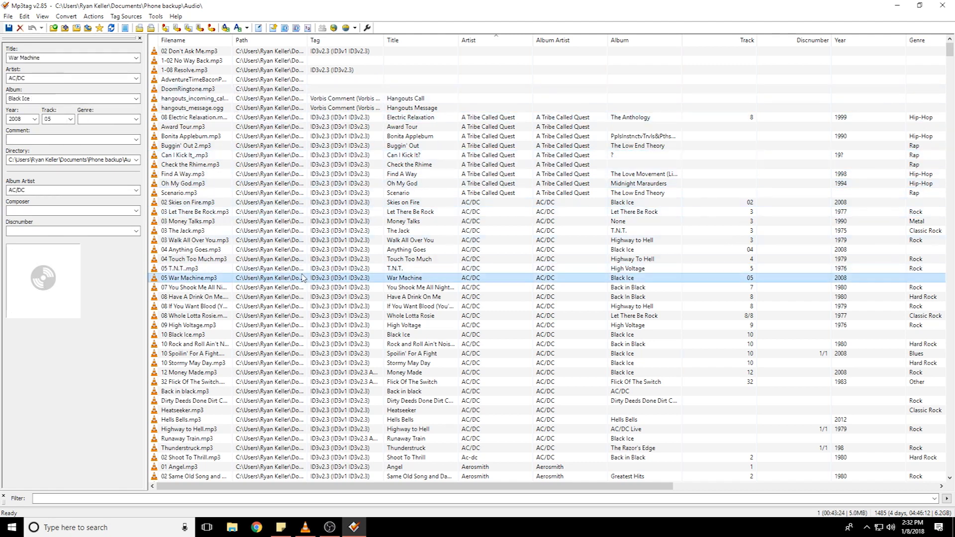
{"action": "left_click", "coordinate": [195, 250]}
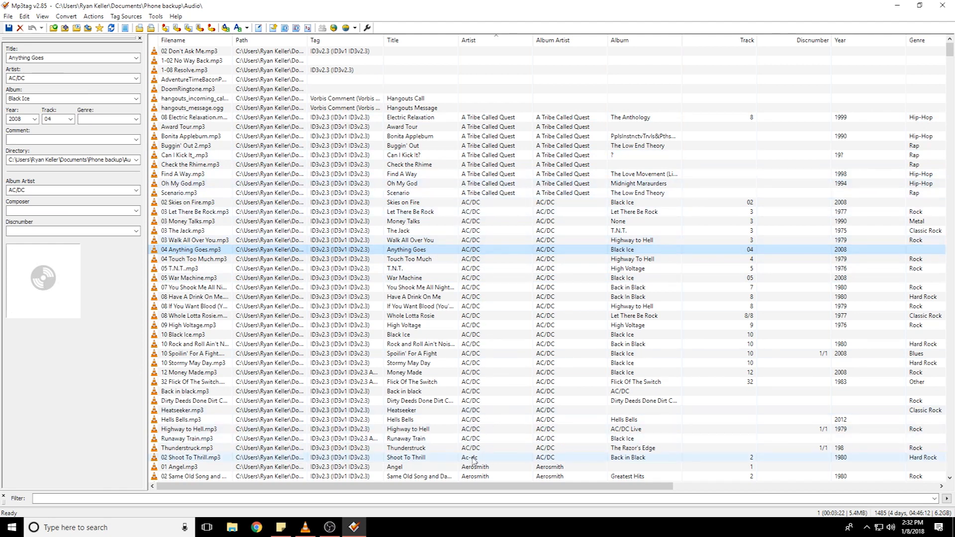
Change Shoot To Thrill's artist from Ac-dc to AC/DC and save, then select Touch Too Much.
{"action": "left_click", "coordinate": [195, 457]}
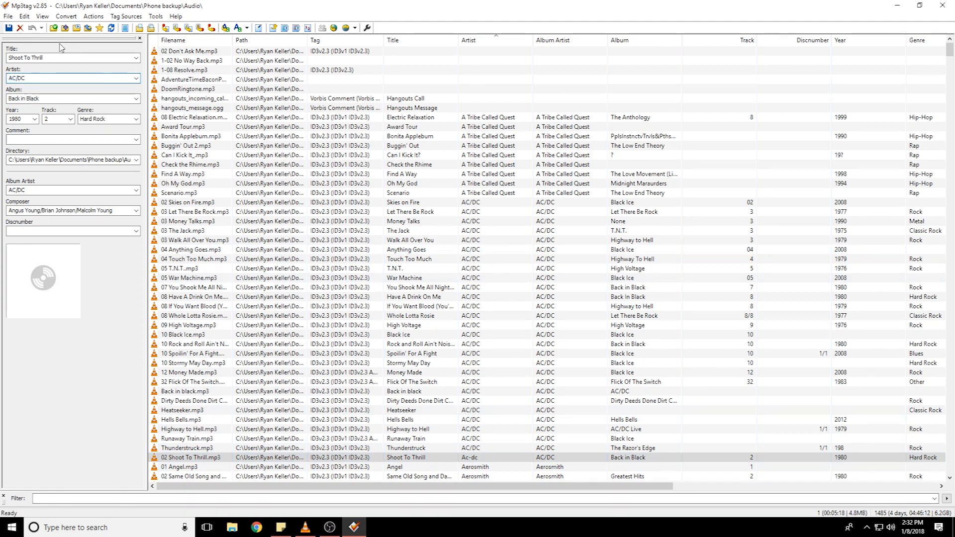
{"action": "left_click", "coordinate": [9, 28]}
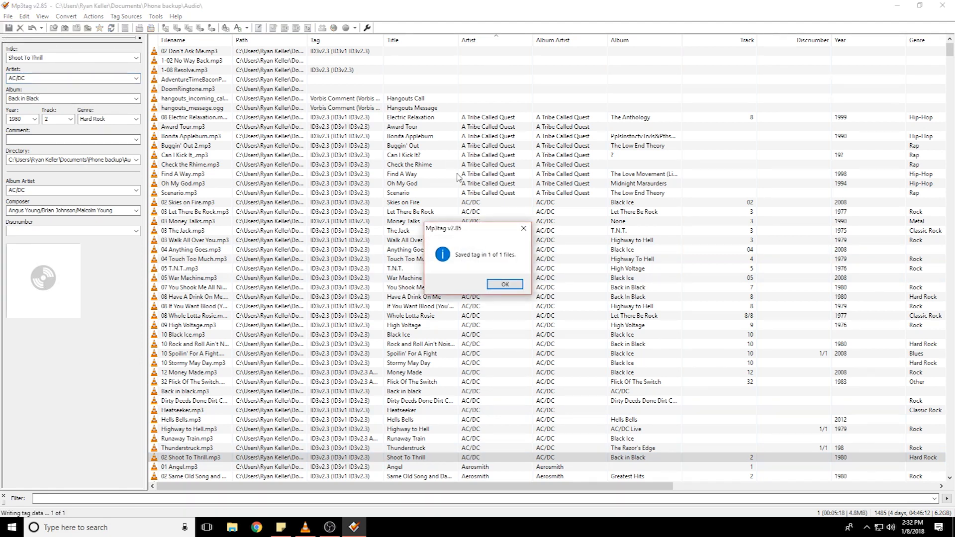
{"action": "left_click", "coordinate": [504, 284]}
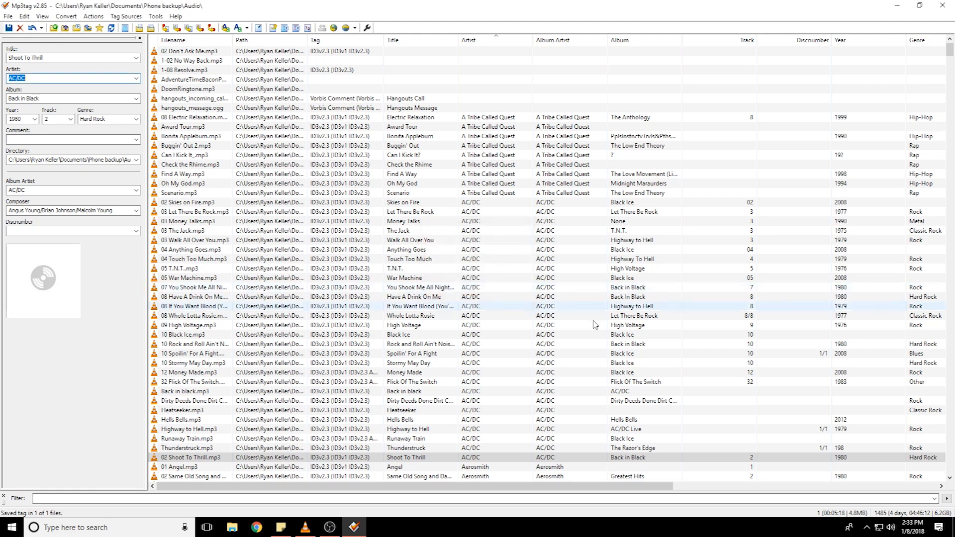
{"action": "left_click", "coordinate": [195, 259]}
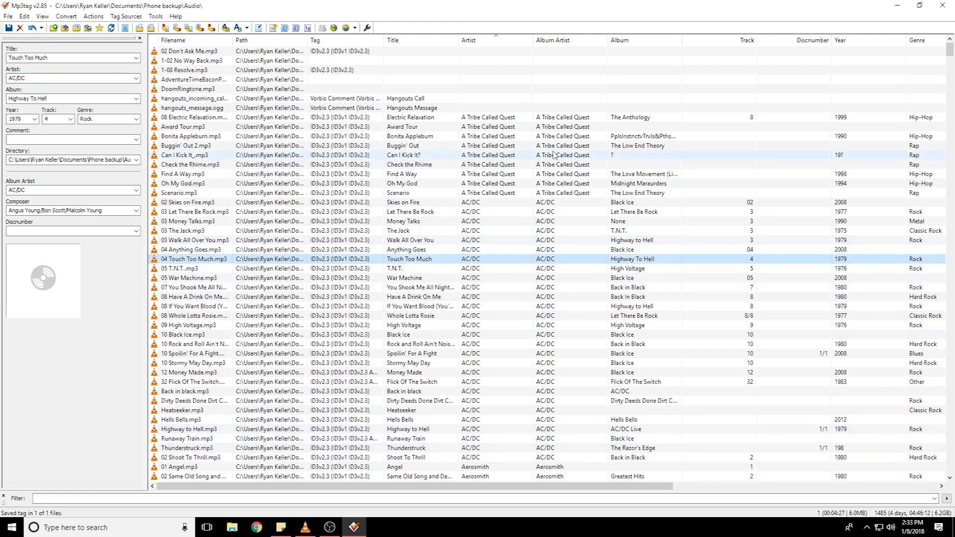
Shift-select the nine A Tribe Called Quest tracks and focus their shared Artist field.
{"action": "left_click", "coordinate": [195, 117]}
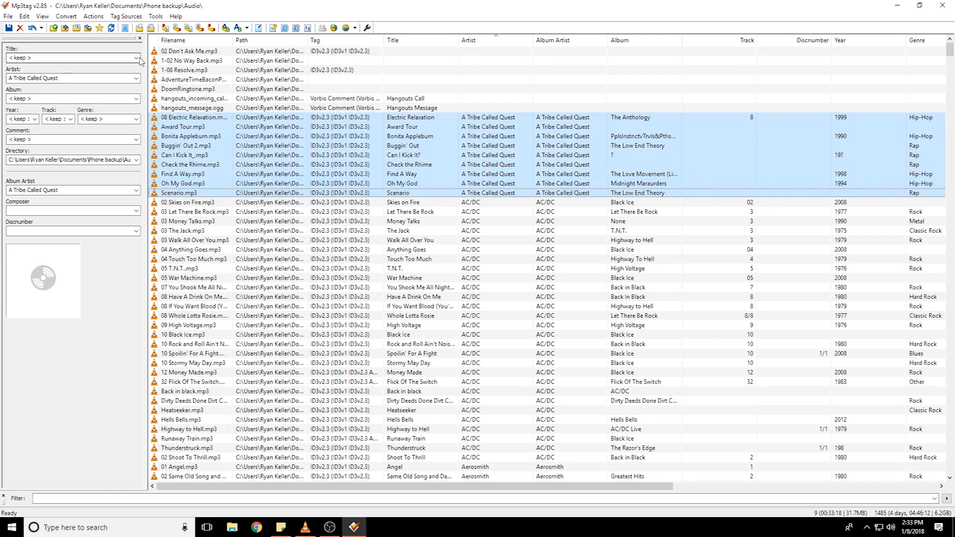
{"action": "left_click", "coordinate": [136, 57]}
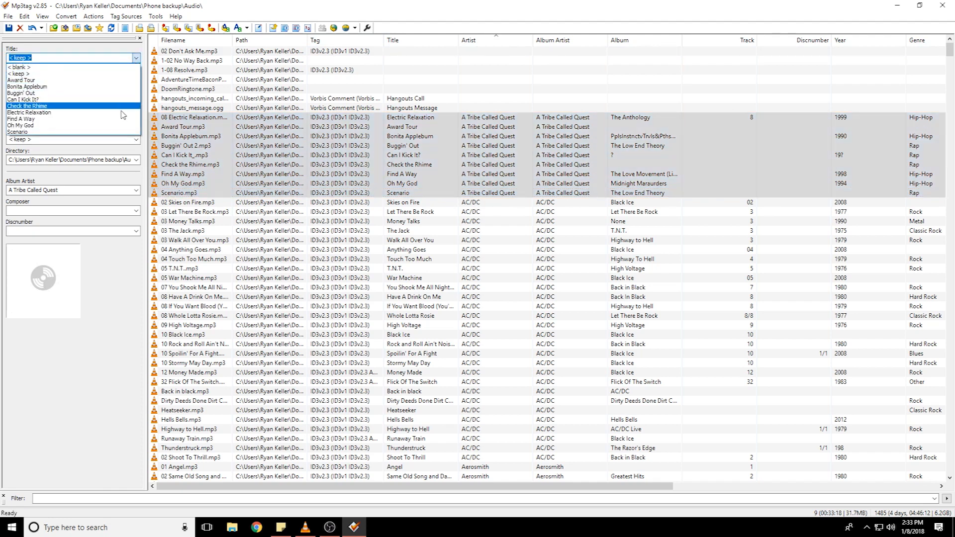
{"action": "left_click", "coordinate": [72, 57]}
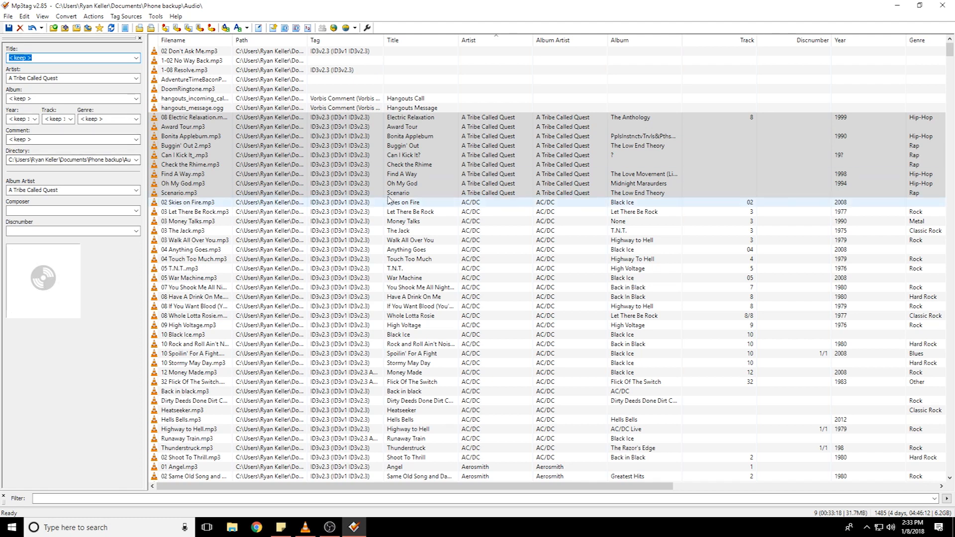
{"action": "left_click", "coordinate": [420, 154]}
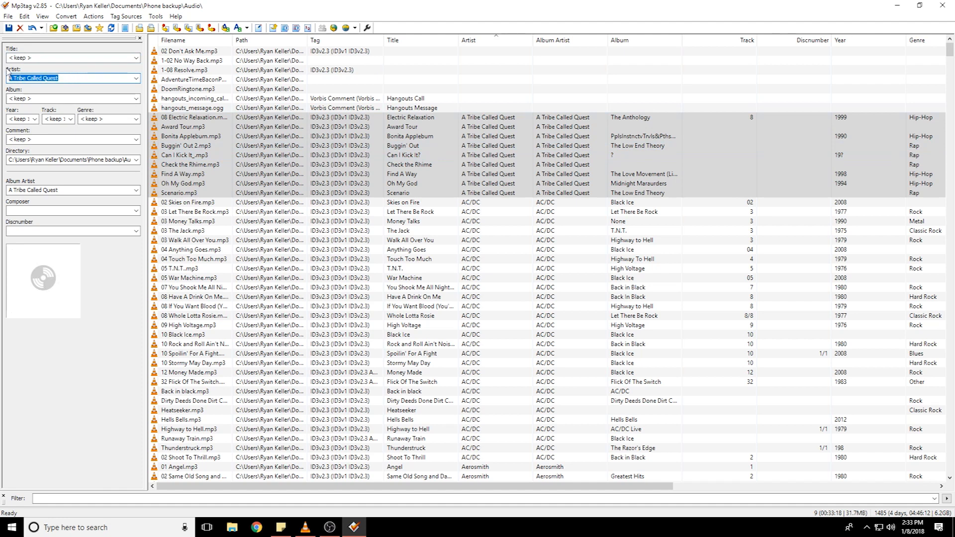
Set the nine tracks' artist to 'testing 1' and save.
{"action": "type", "text": "testing 1"}
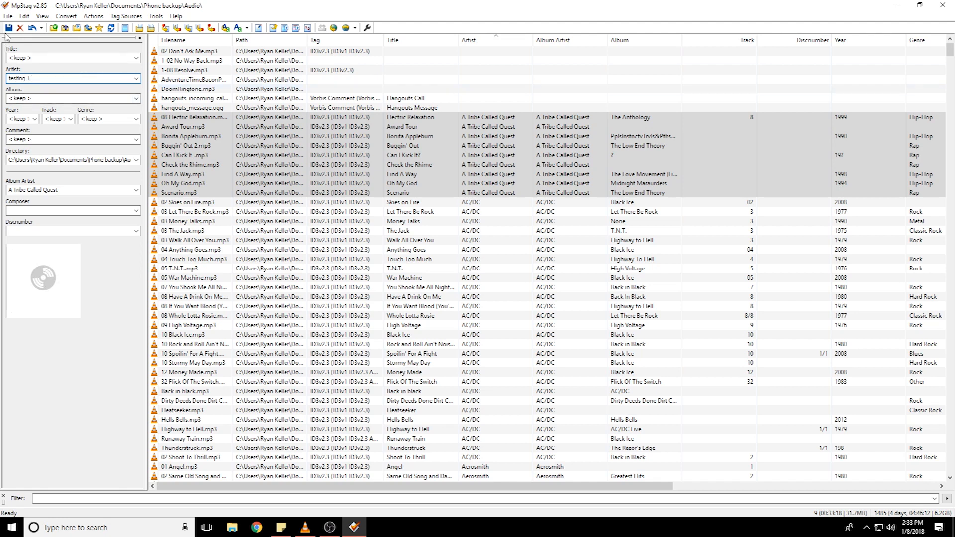
{"action": "left_click", "coordinate": [8, 28]}
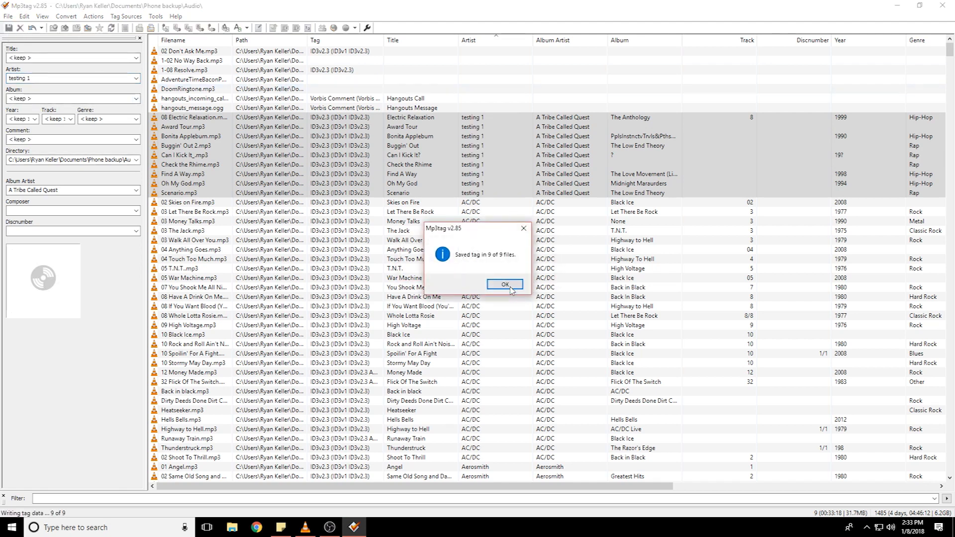
{"action": "left_click", "coordinate": [504, 284]}
{"action": "type", "text": "A Tribe Called Quest"}
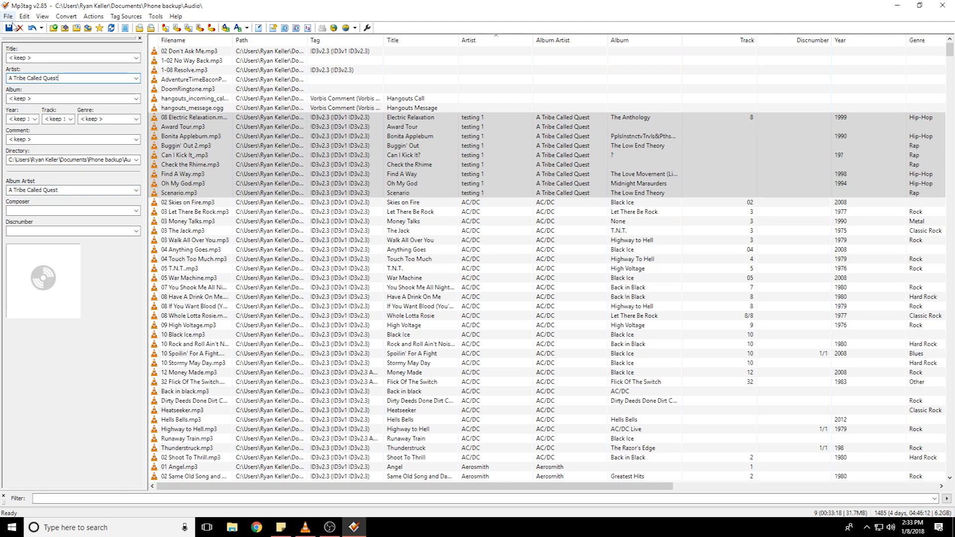
Restore the artist to A Tribe Called Quest, save, and check a track in VLC.
{"action": "left_click", "coordinate": [9, 28]}
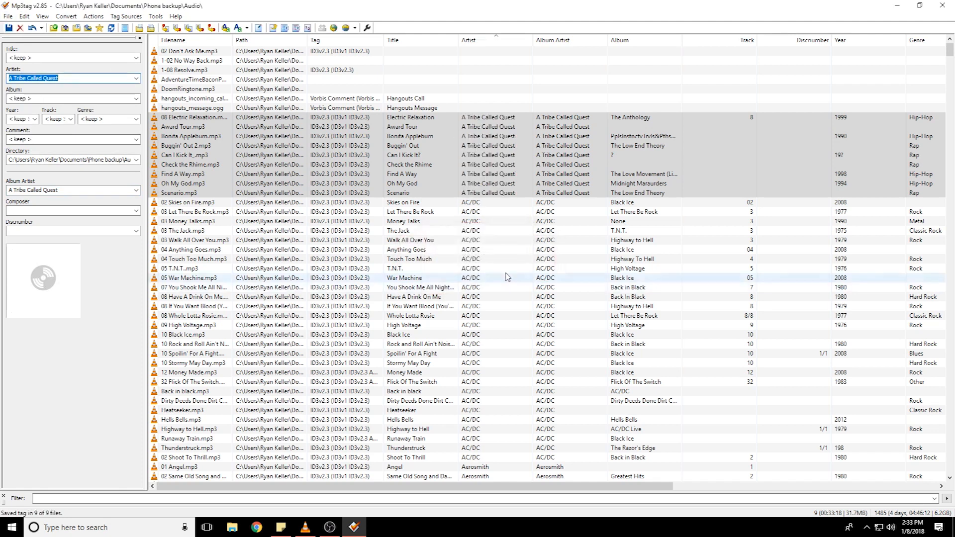
{"action": "left_click", "coordinate": [195, 212]}
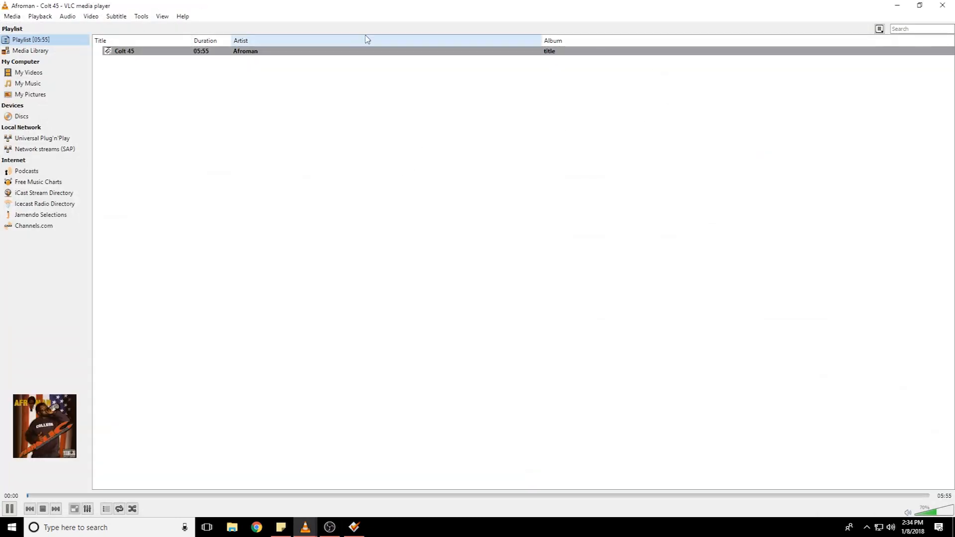
{"action": "left_click", "coordinate": [353, 528]}
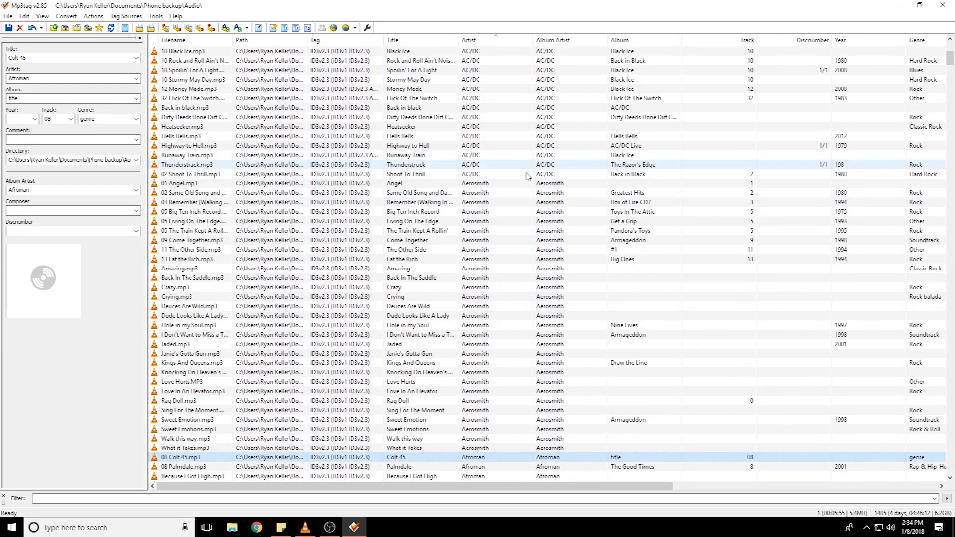
{"action": "scroll", "scroll_direction": "down", "scroll_amount": 3}
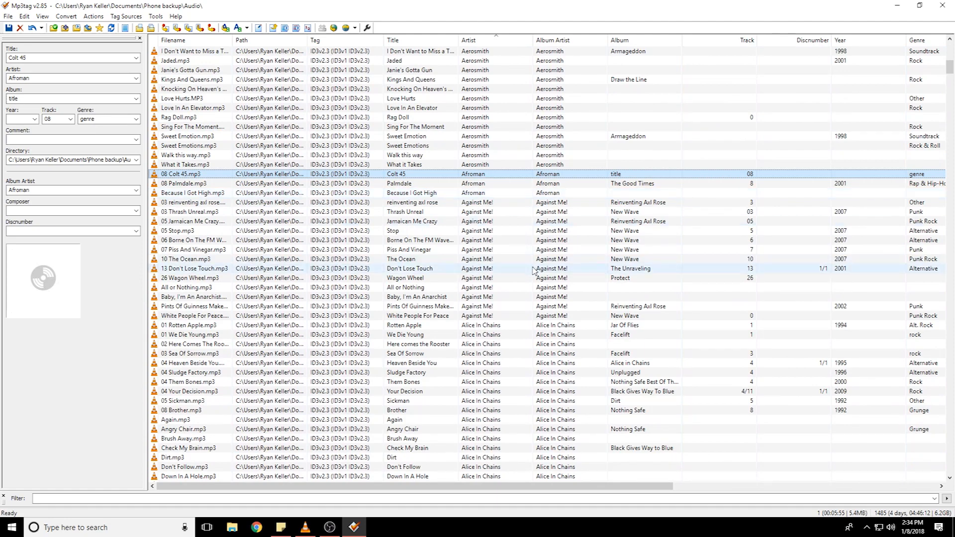